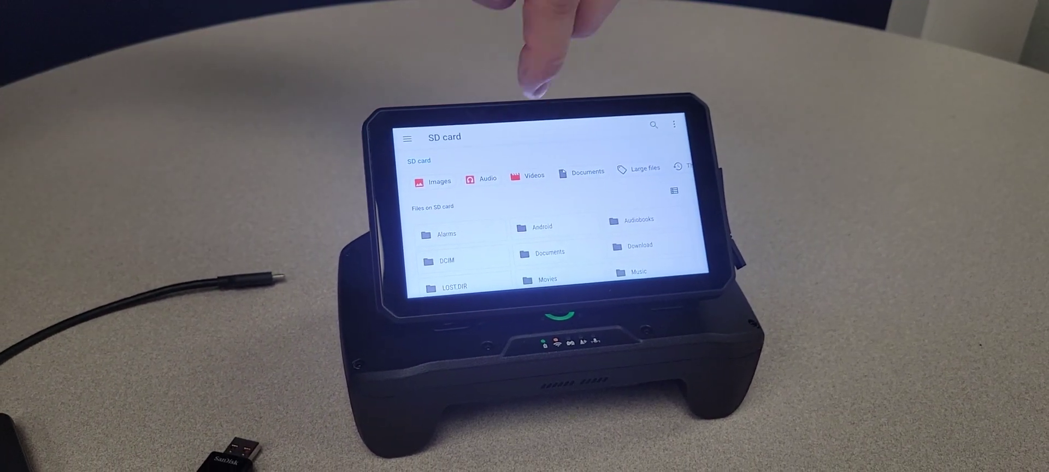
pyautogui.scroll(-3)
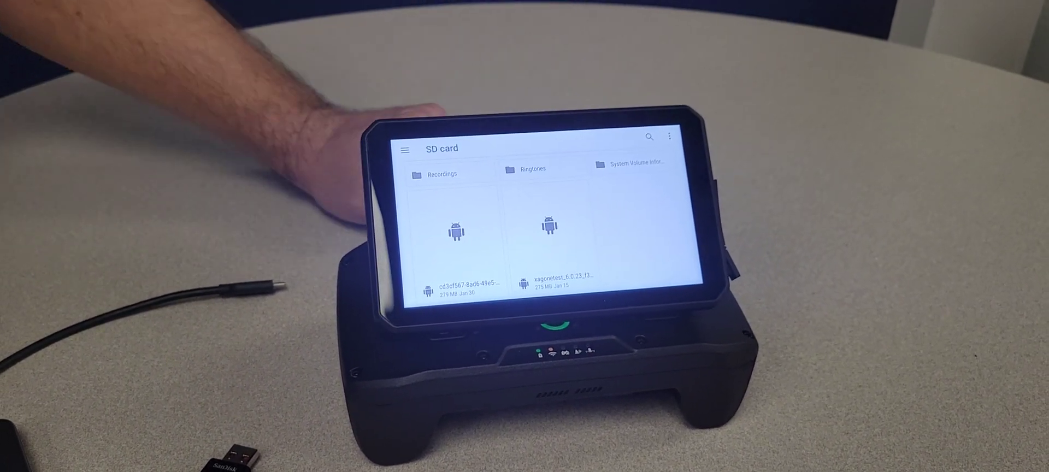